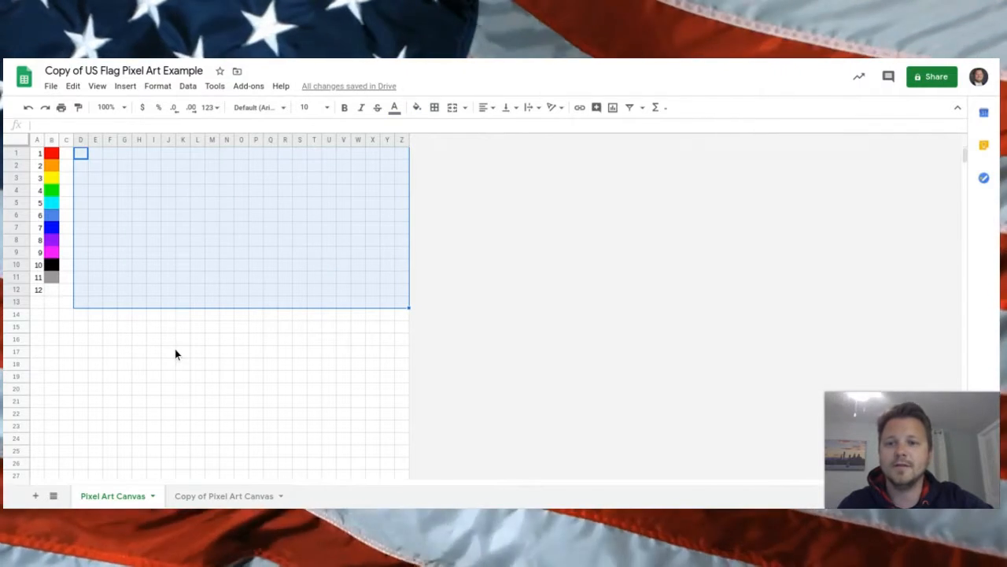
Clear the demo number, then enter 7 along the D1:L7 edges to draw a blue border
click(168, 351)
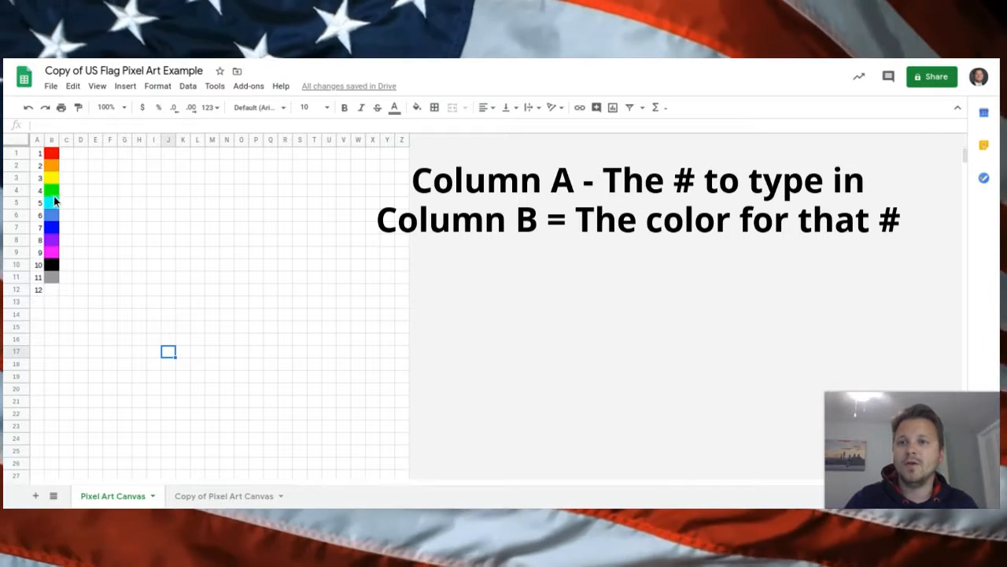
mouse_move(106, 185)
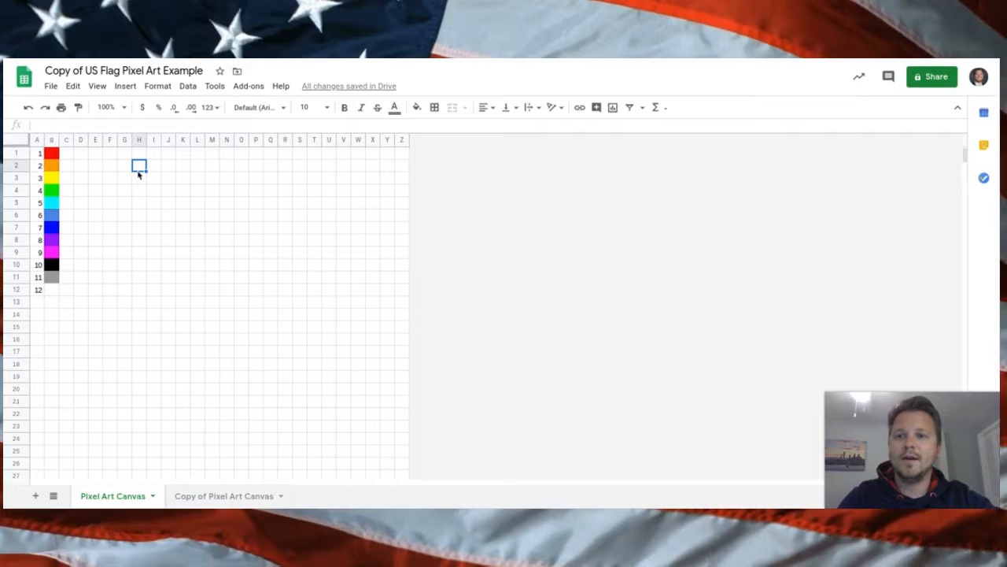
text(1)
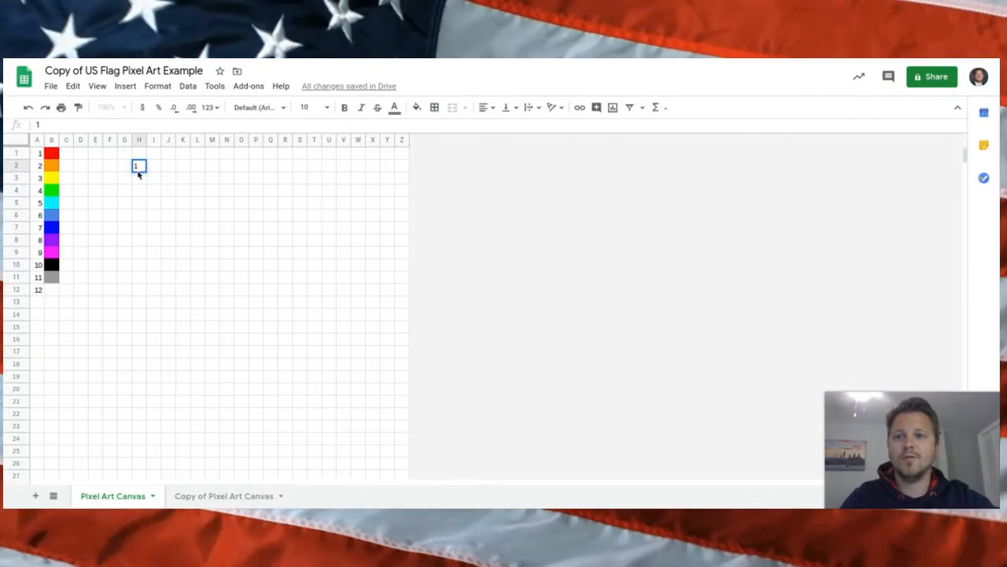
key(enter)
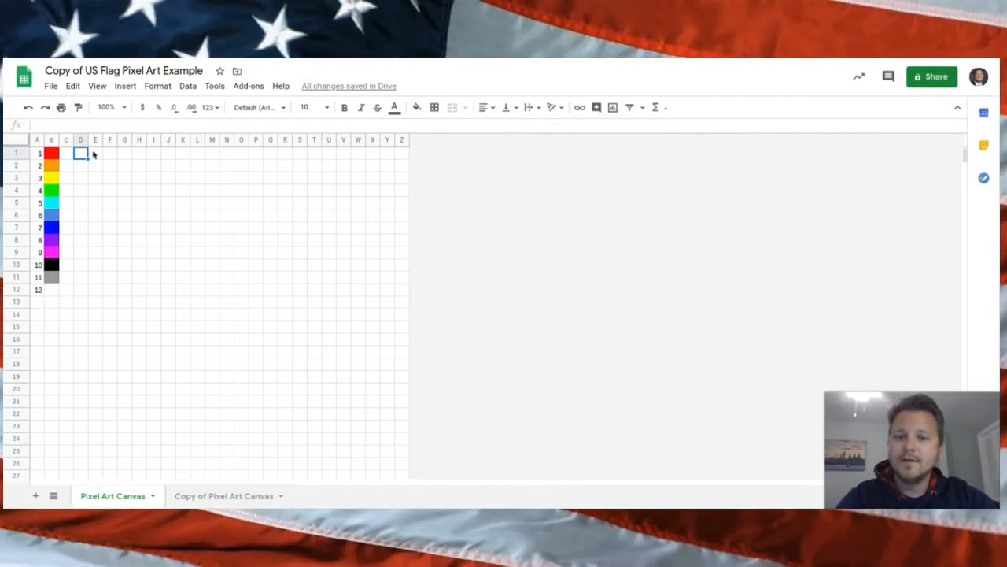
text(7)
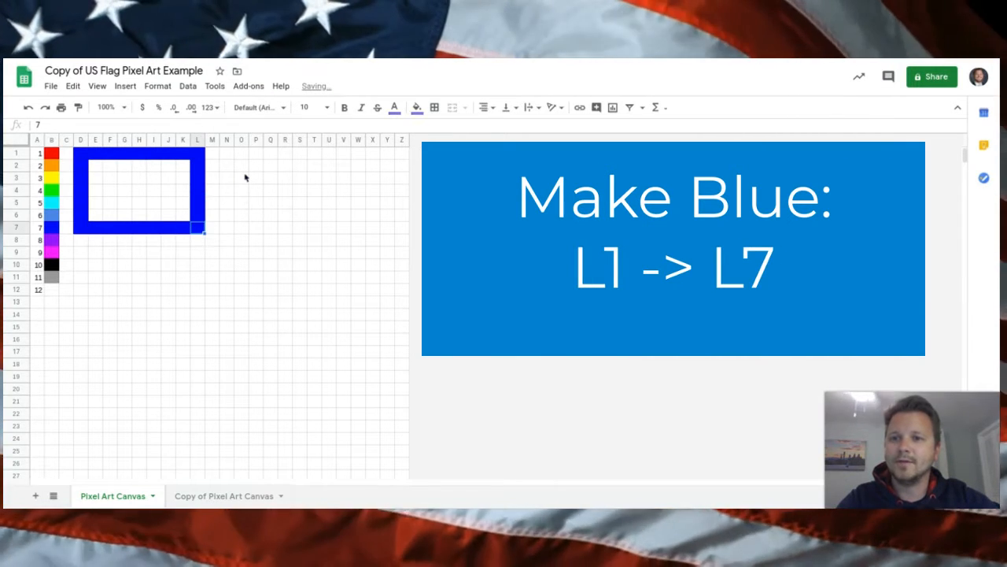
Enter 7 into the empty interior cells of D1:L7, undoing one mistaken entry
click(95, 215)
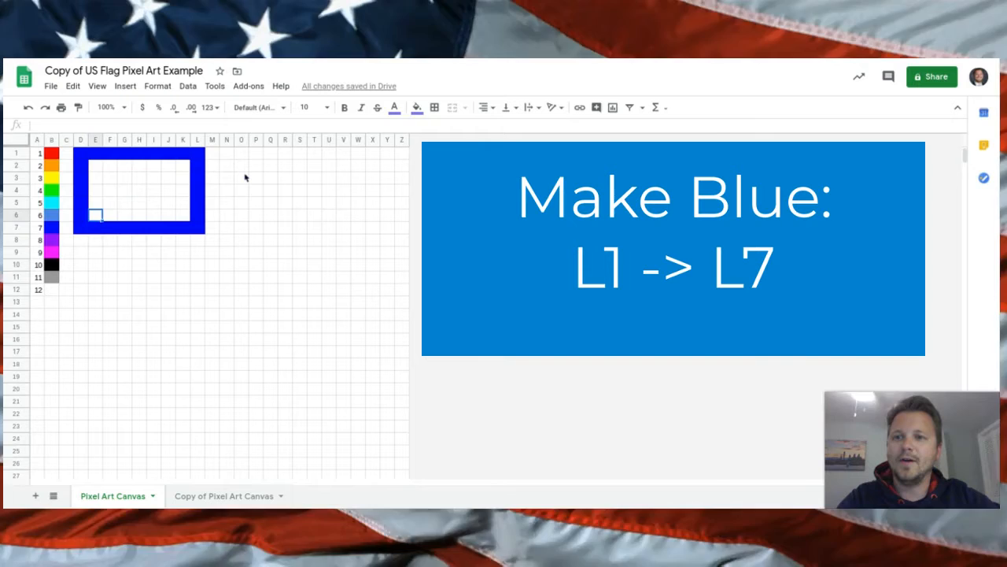
click(95, 166)
text(7)
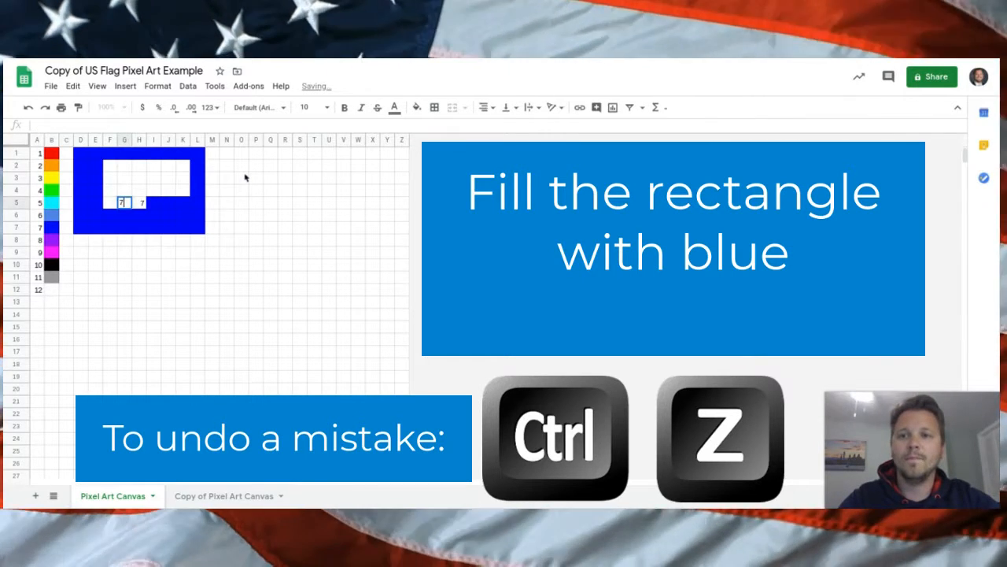
key(ctrl+z)
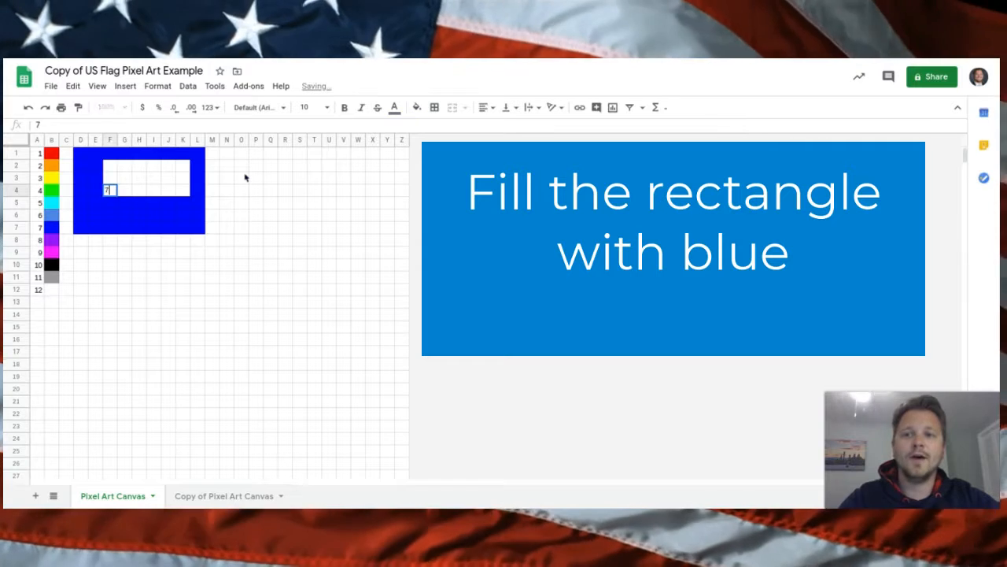
click(168, 189)
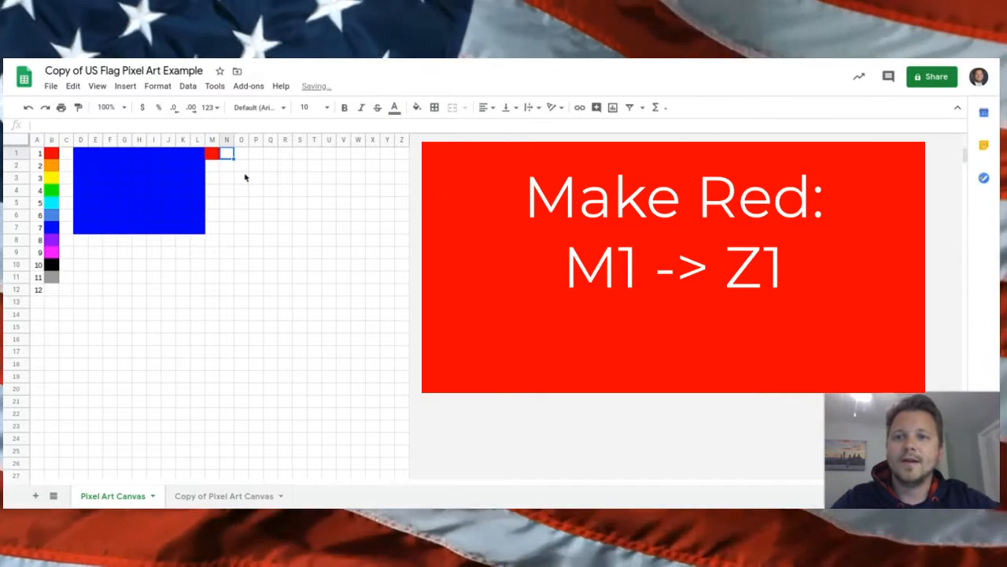
Enter 1 across M1:Z1, leave row 2 white, and begin the row 3 stripe at M3
click(255, 153)
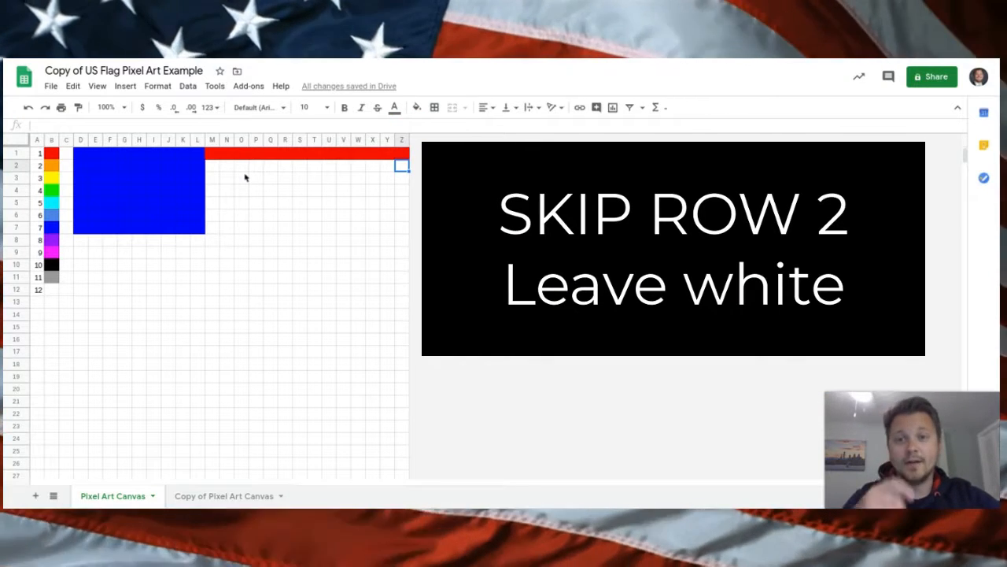
click(329, 165)
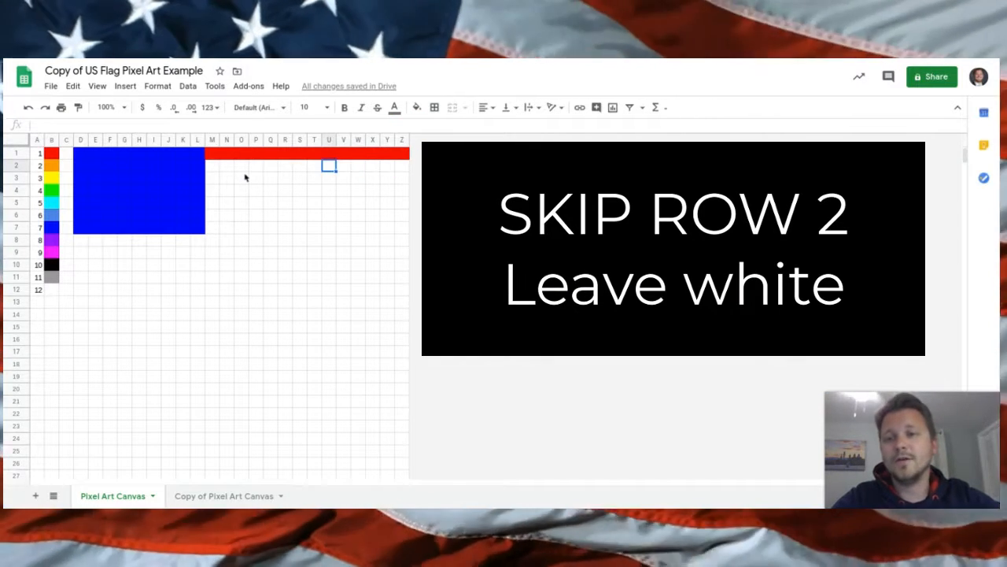
click(211, 165)
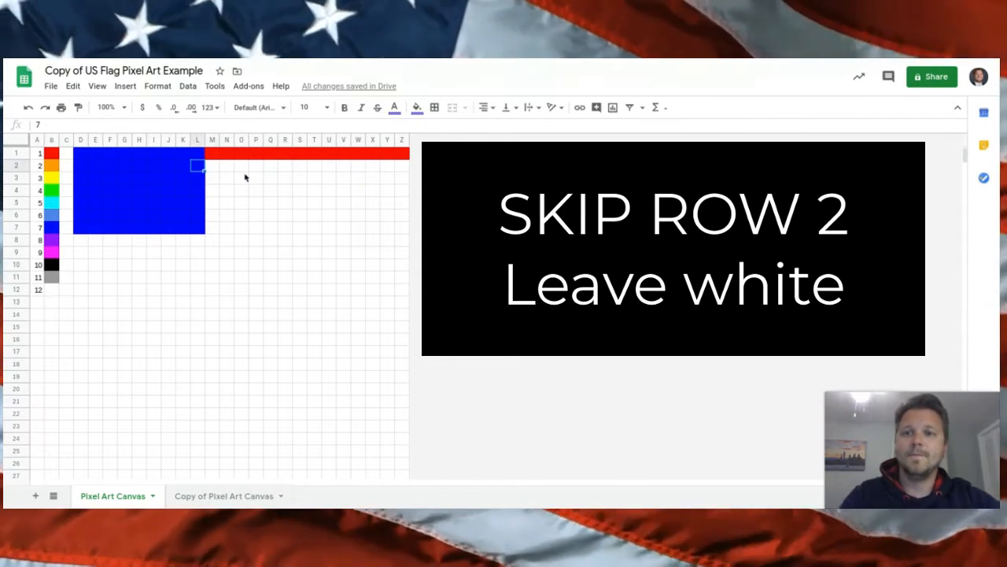
click(212, 177)
text(1)
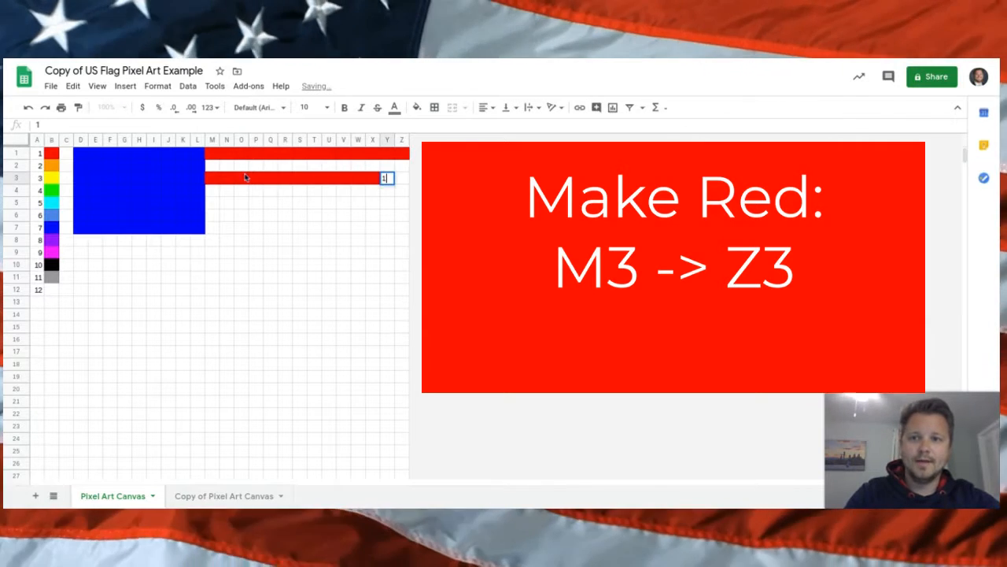
Fill M3:Z3, M5:Z5 and M7:Z7 with 1, keeping rows 4 and 6 white
key(enter)
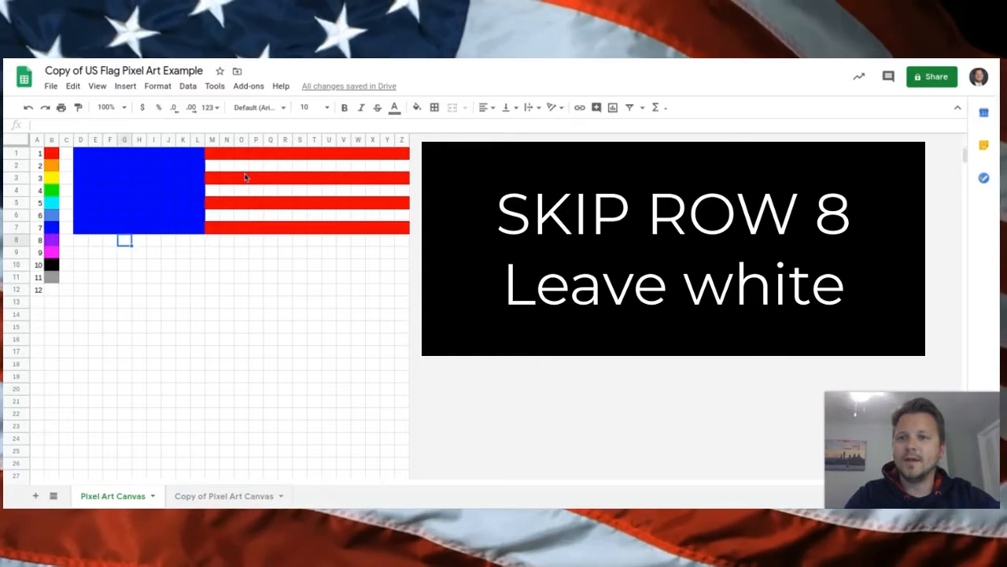
Enter 1 into every cell from D9 through Z9, leaving row 8 white
click(402, 240)
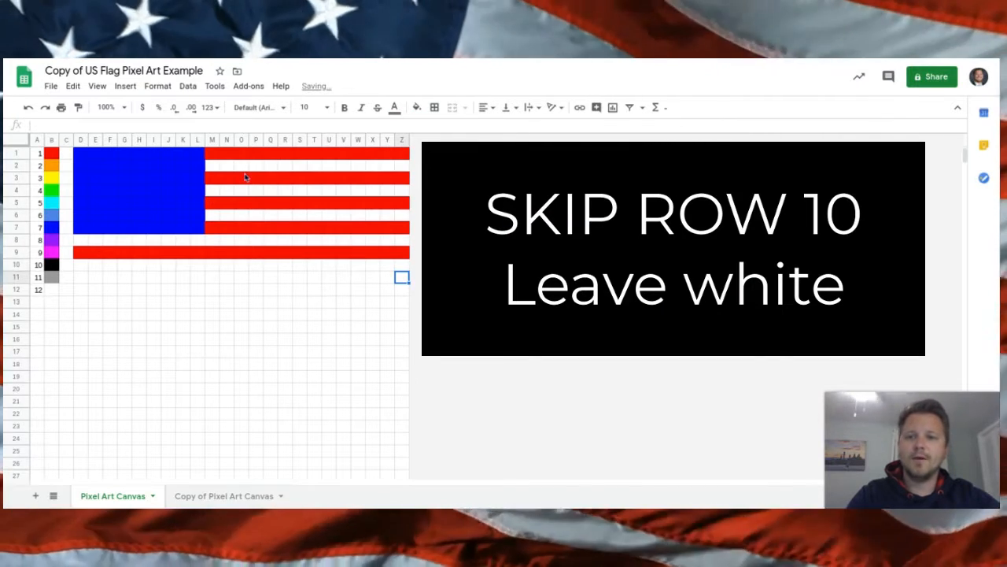
text(1)
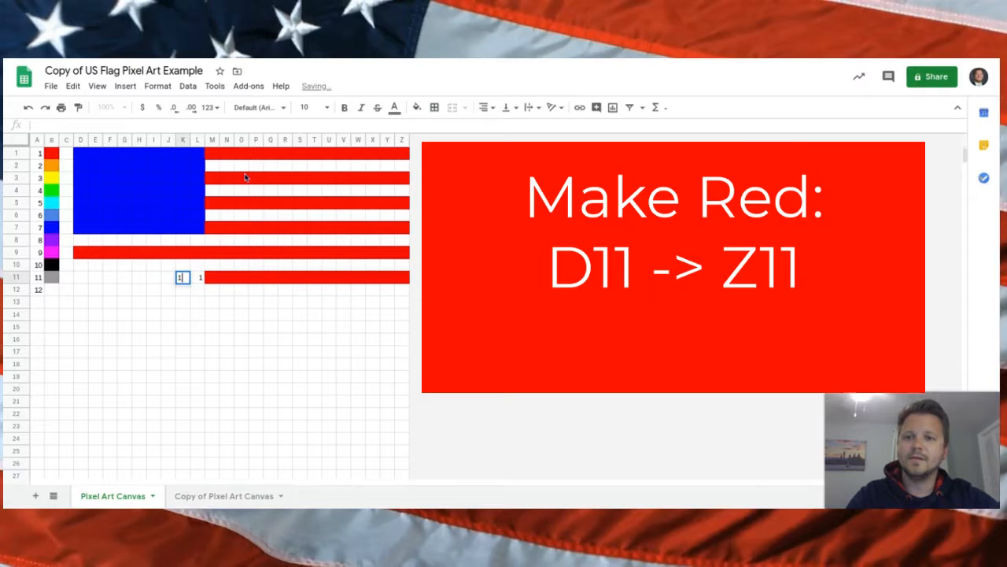
click(109, 277)
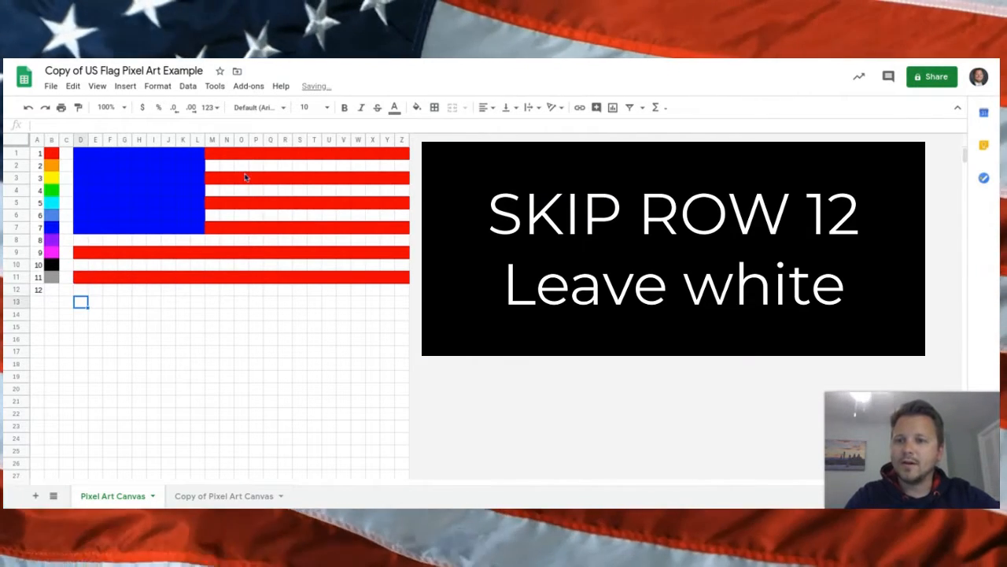
text(1)
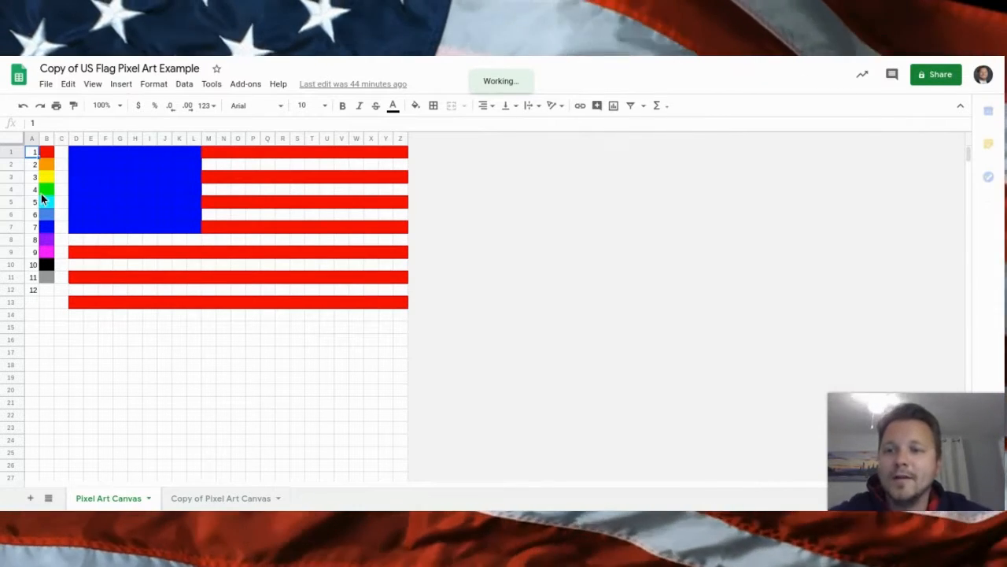
mouse_move(75, 201)
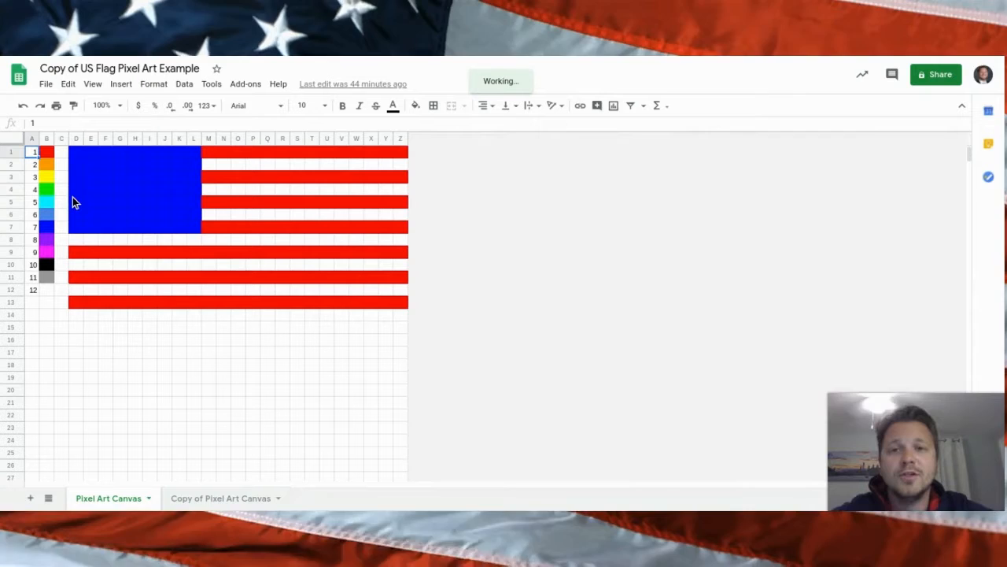
mouse_move(42, 296)
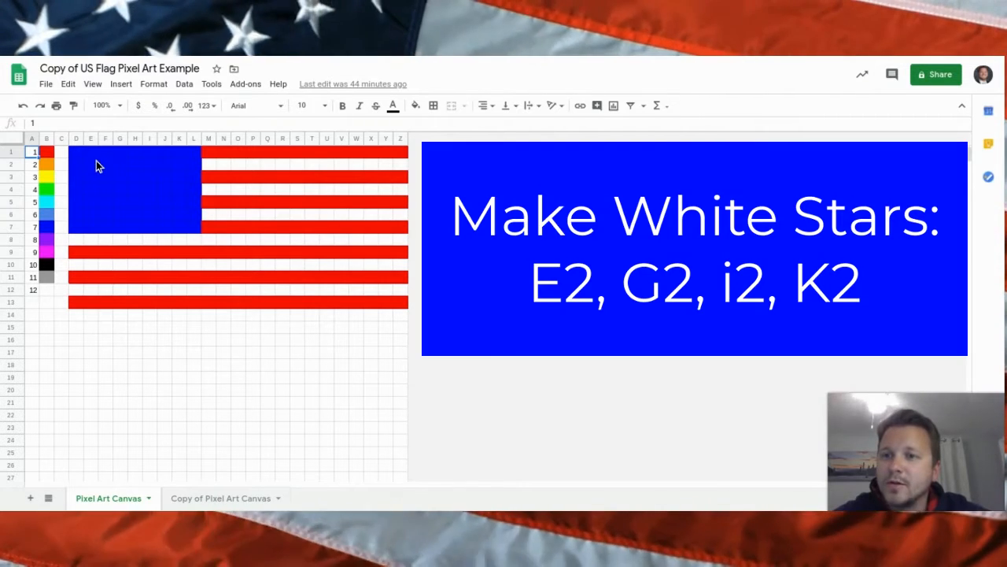
Enter 12 into E2, G2, I2 and K2 to place the first white stars
click(90, 163)
text(12)
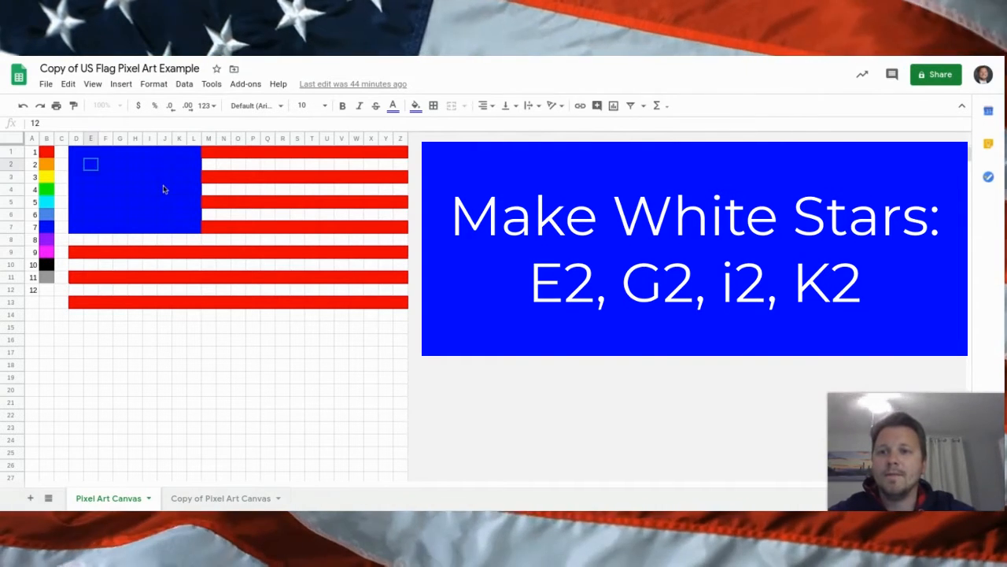
click(89, 164)
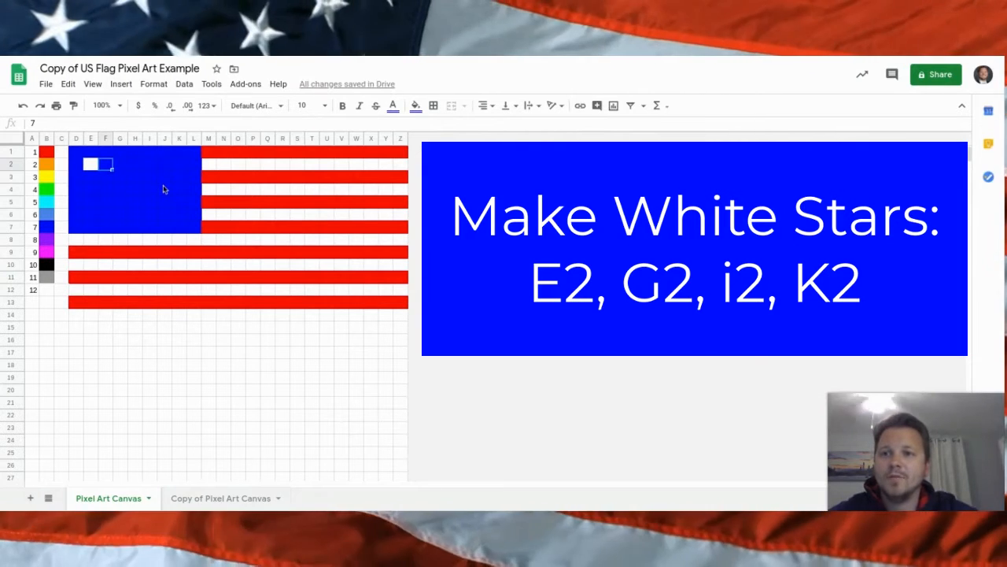
click(119, 164)
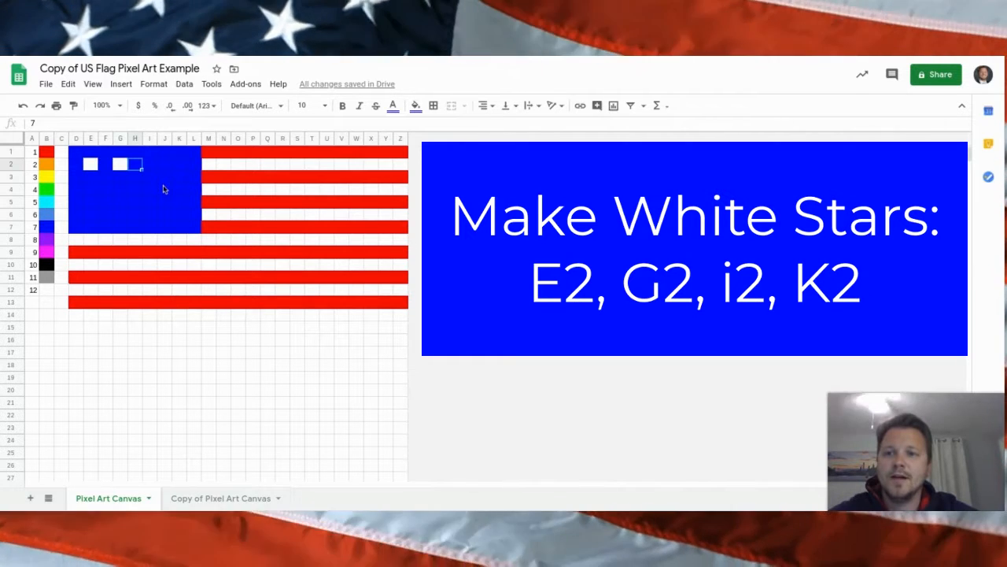
click(120, 164)
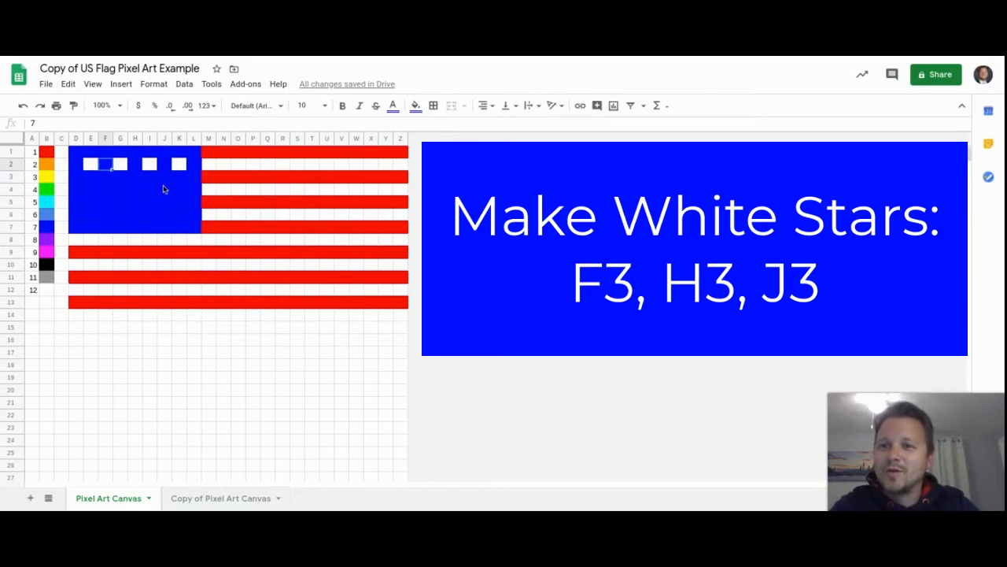
Enter 12 into F3, H3 and J3, then start the next star row at E4
click(104, 177)
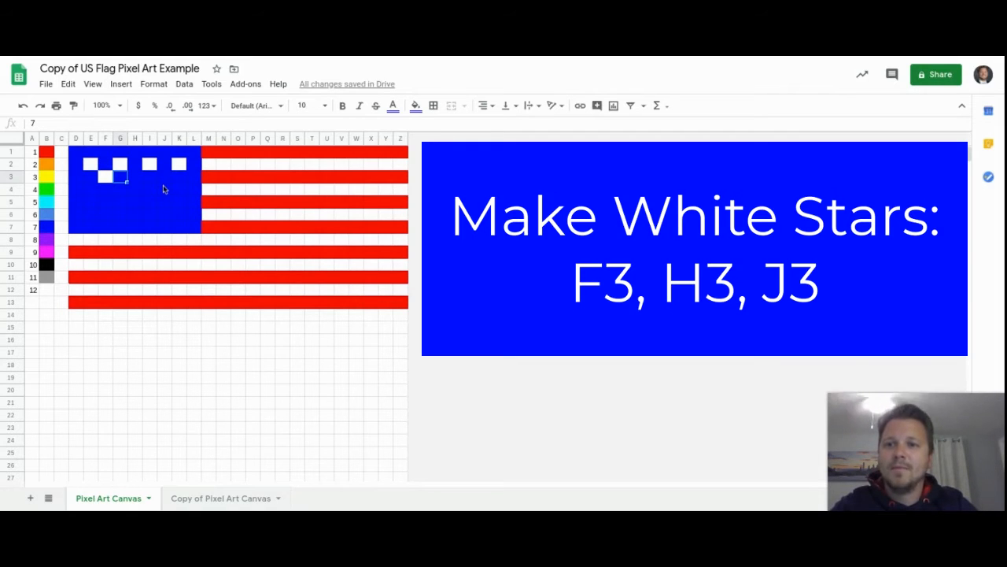
click(134, 177)
text(12)
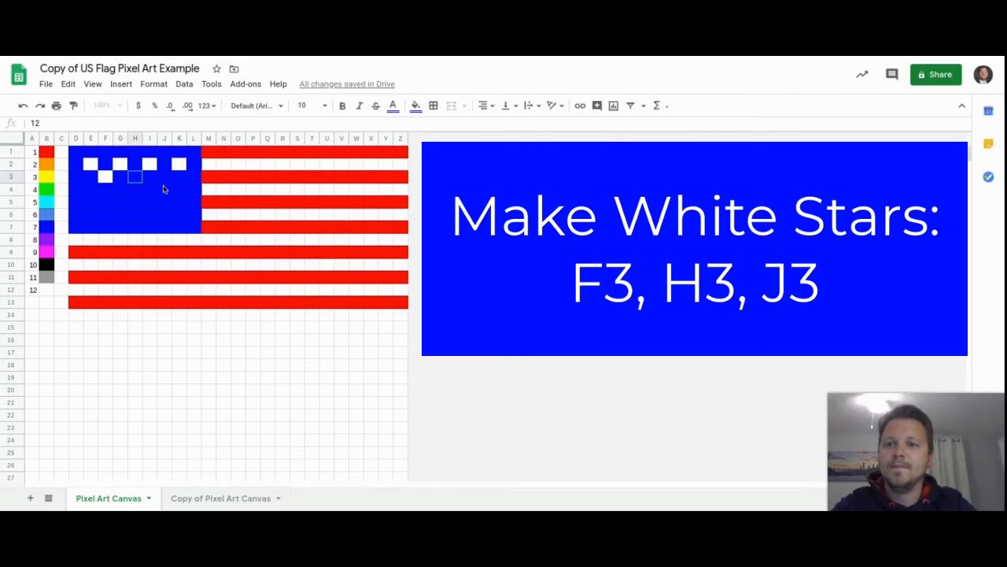
click(164, 176)
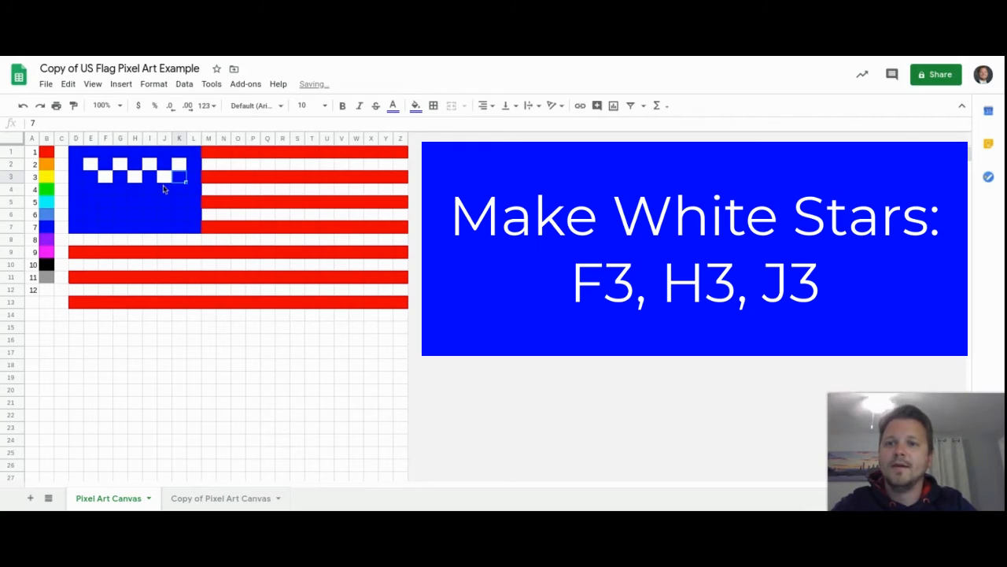
click(104, 189)
text(1)
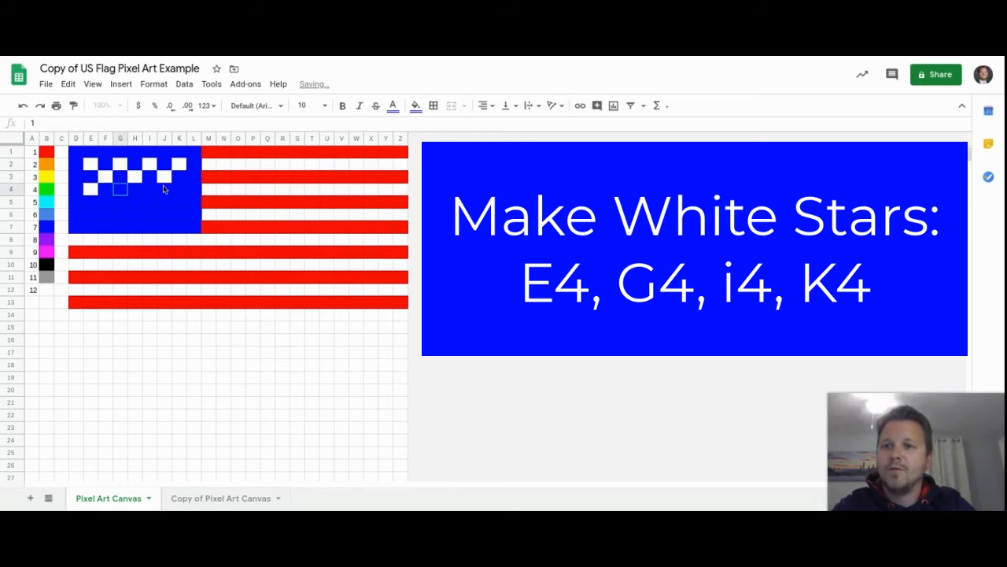
Enter 12 into G4, I4 and K4, then begin the row 5 stars
click(150, 188)
text(12)
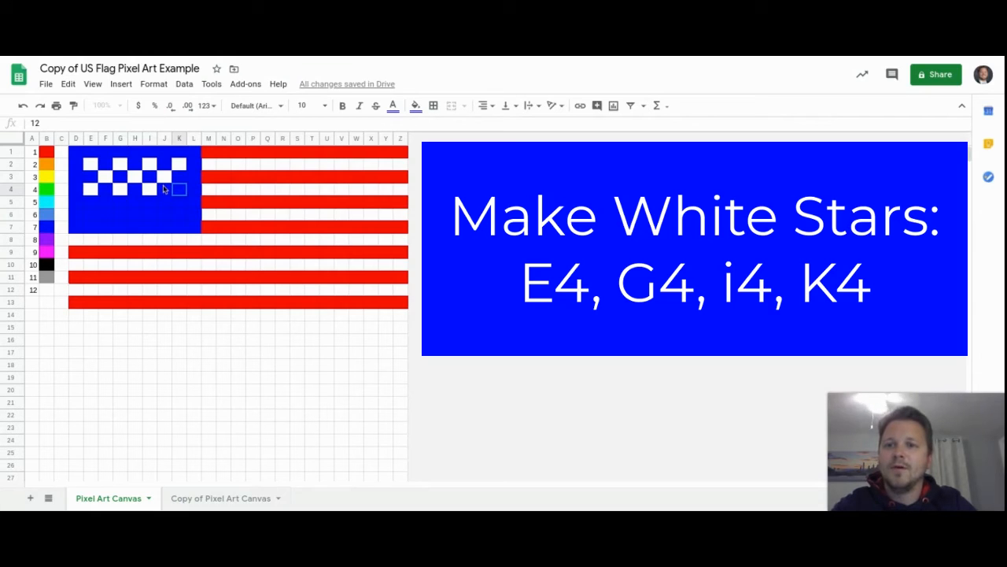
click(179, 189)
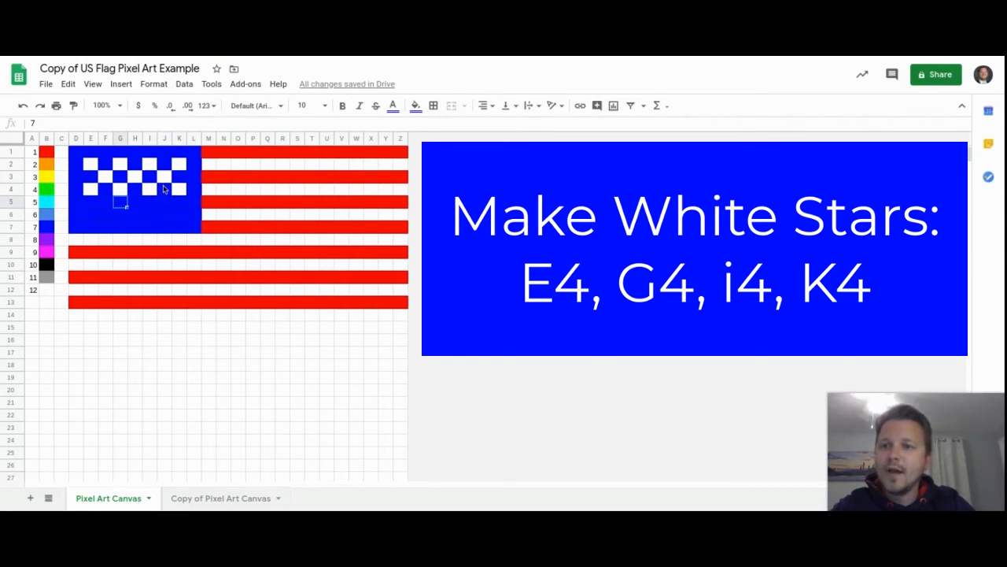
click(90, 189)
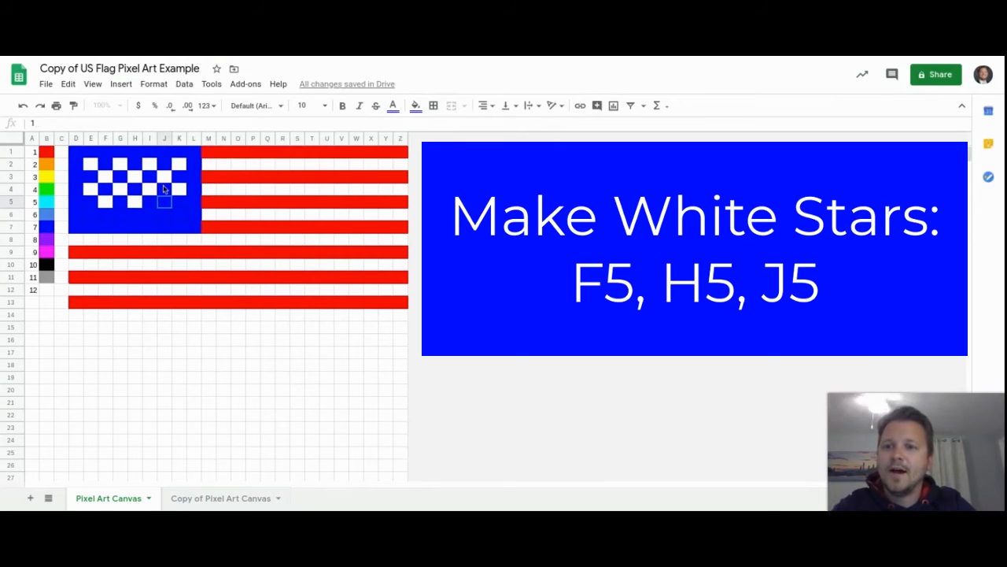
Enter 12 into J5 to make it a white star
click(149, 214)
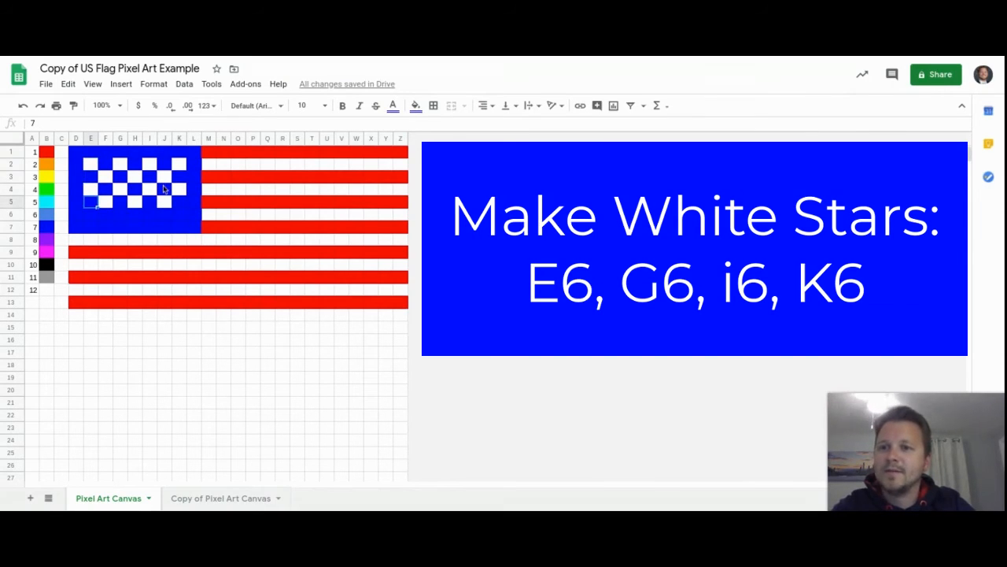
Enter 12 into E6, G6, I6 and K6 for the last row of stars
click(90, 214)
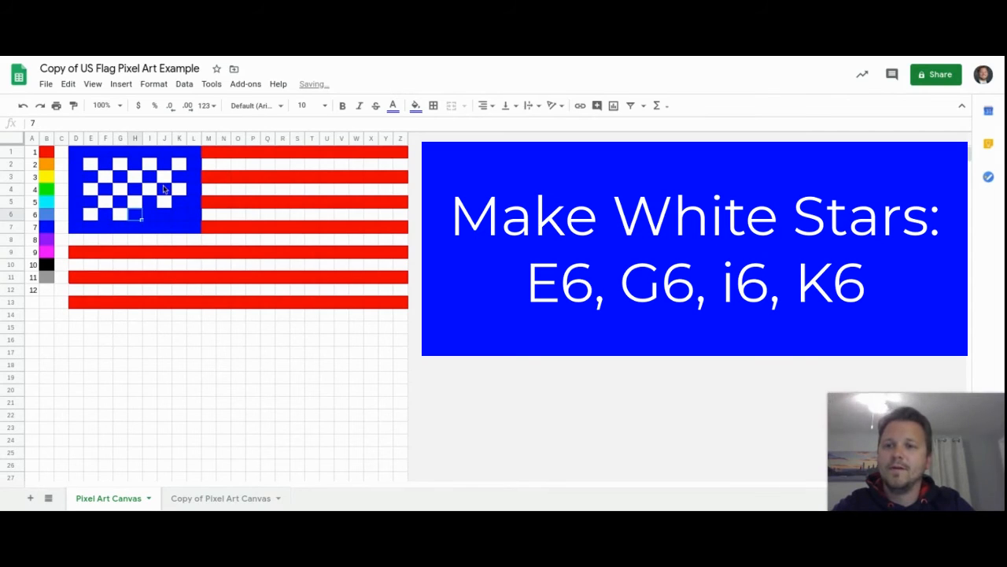
click(149, 214)
text(12)
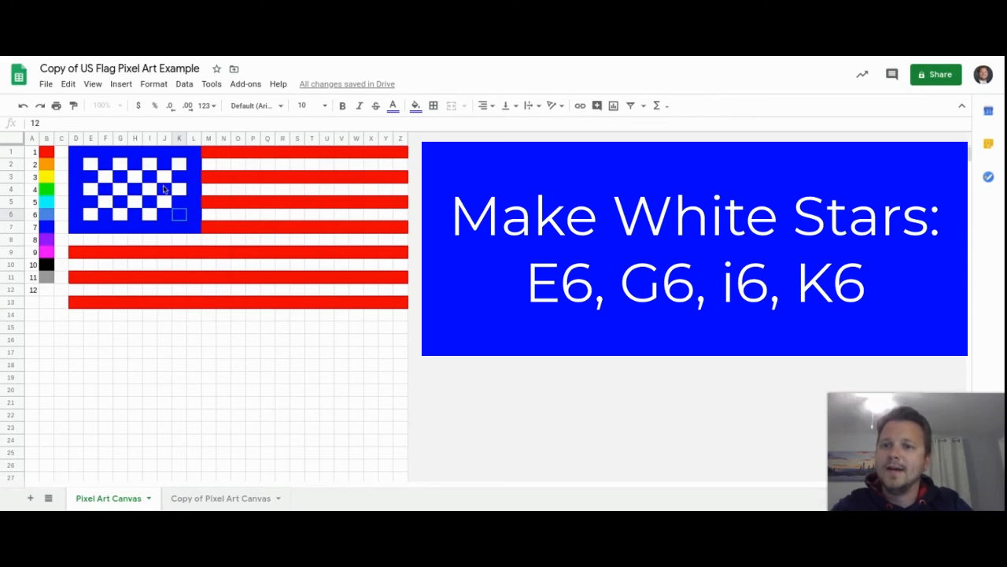
click(194, 214)
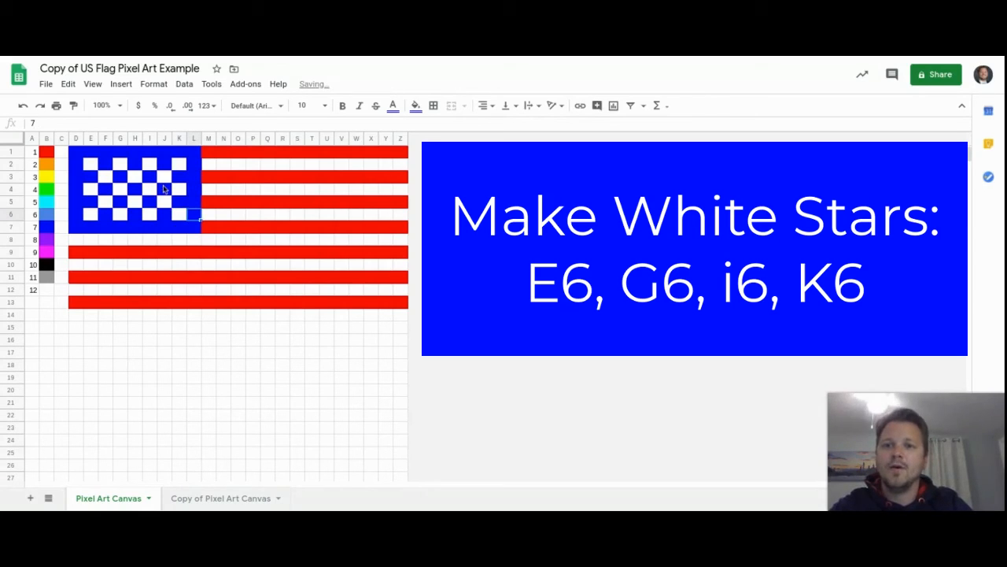